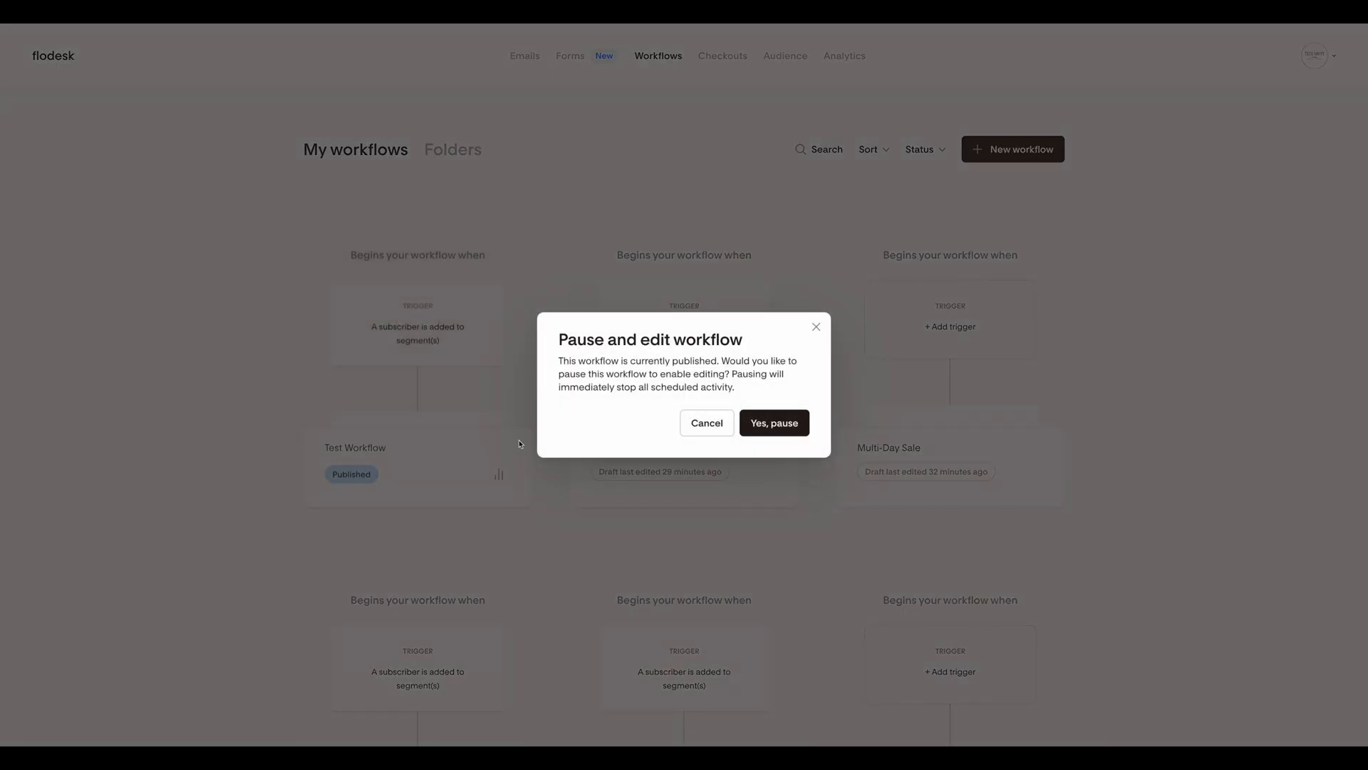
# - Confirm pausing the published Test Workflow and select its trigger step in the editor
pyautogui.click(773, 423)
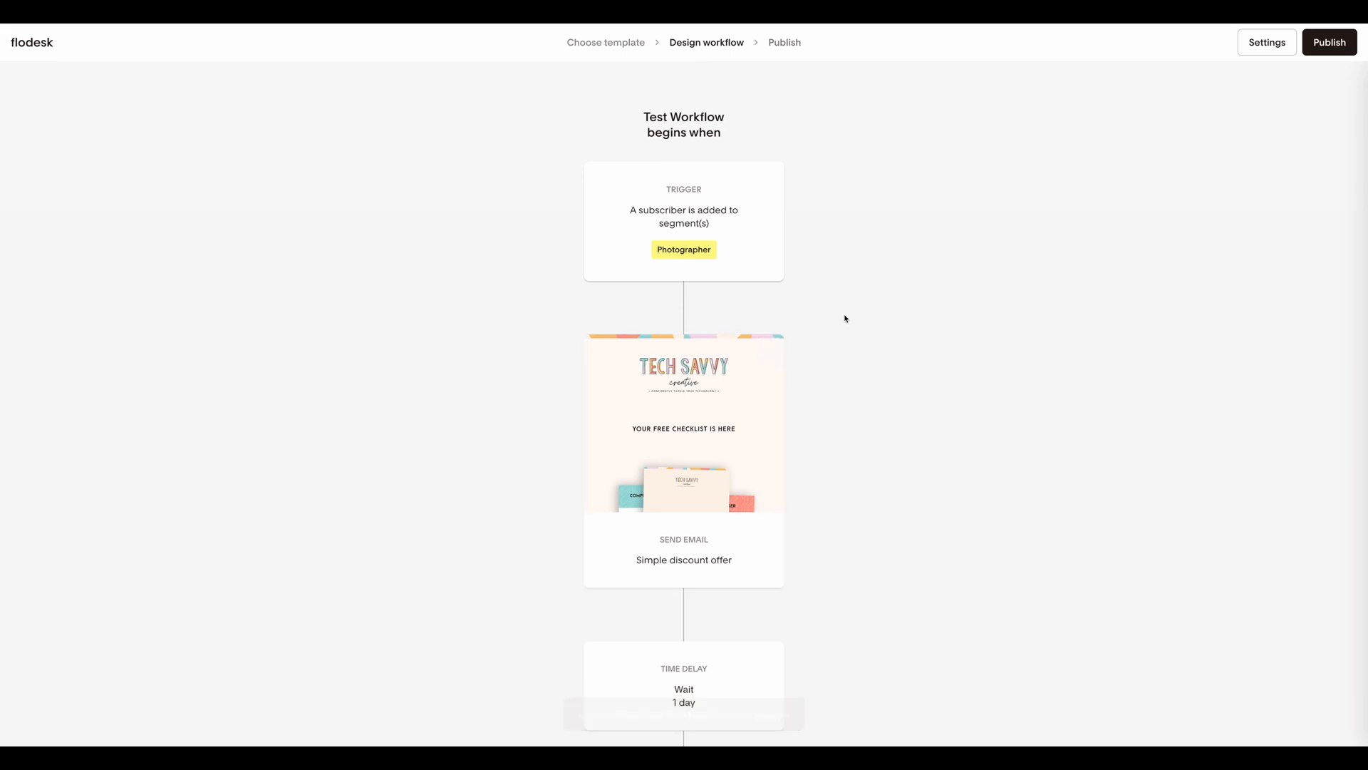
pyautogui.click(684, 221)
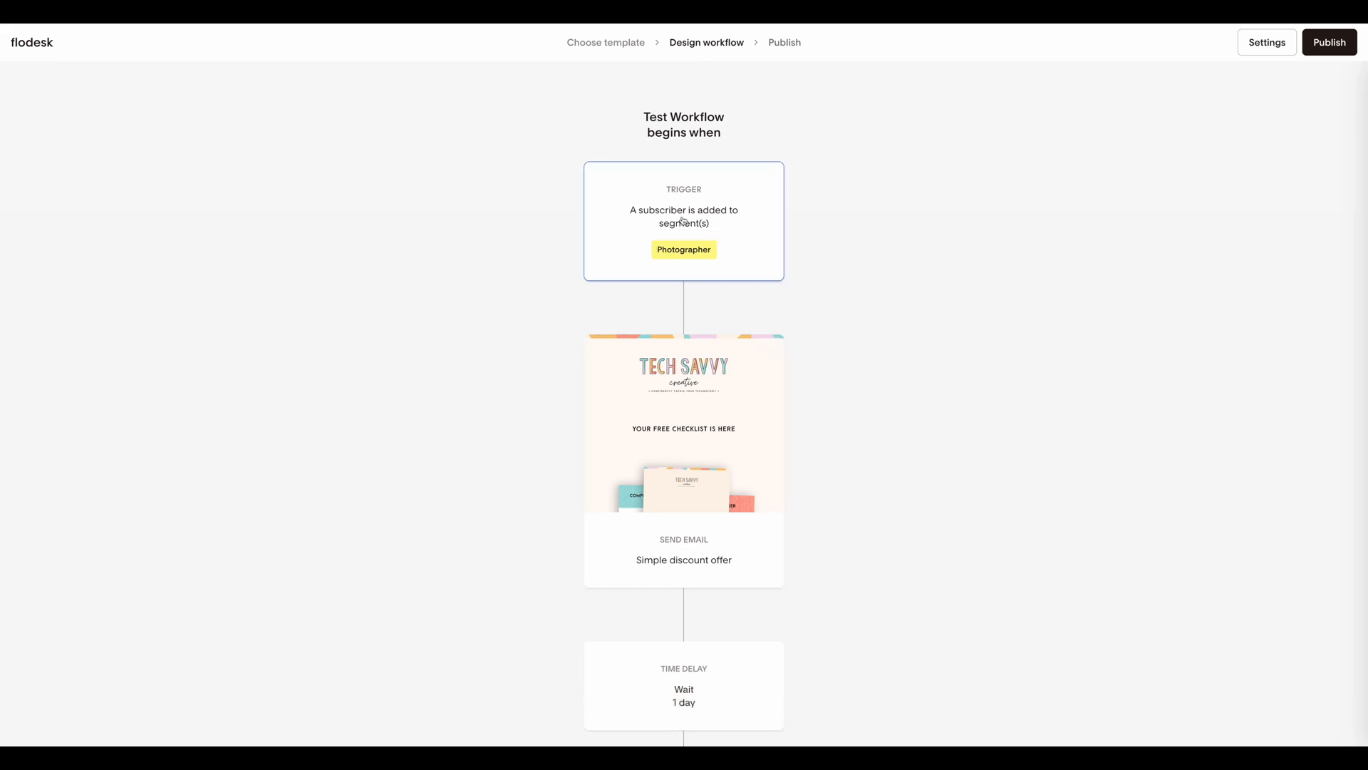
# - Make the trigger 'Someone subscribes through a form' using the Instagram Link In Bio form
pyautogui.click(684, 221)
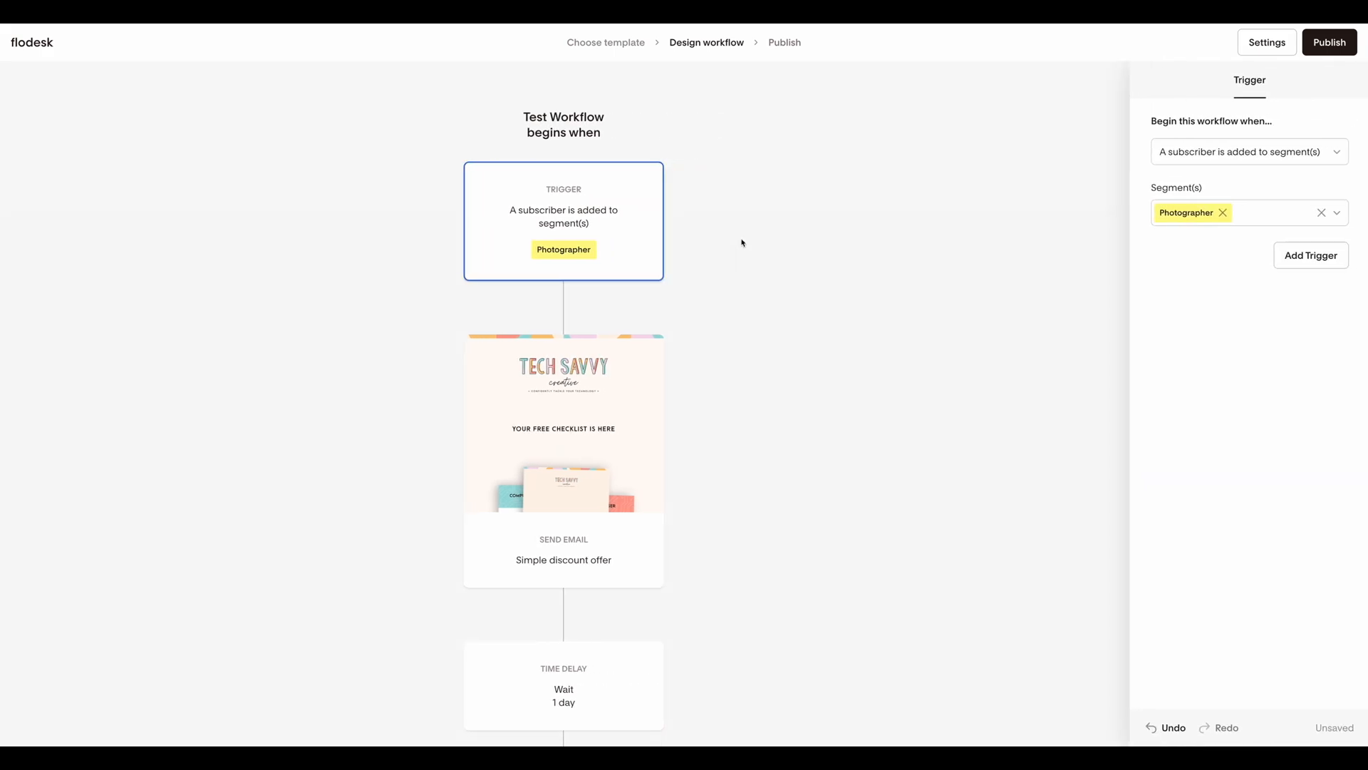
pyautogui.moveTo(1298, 164)
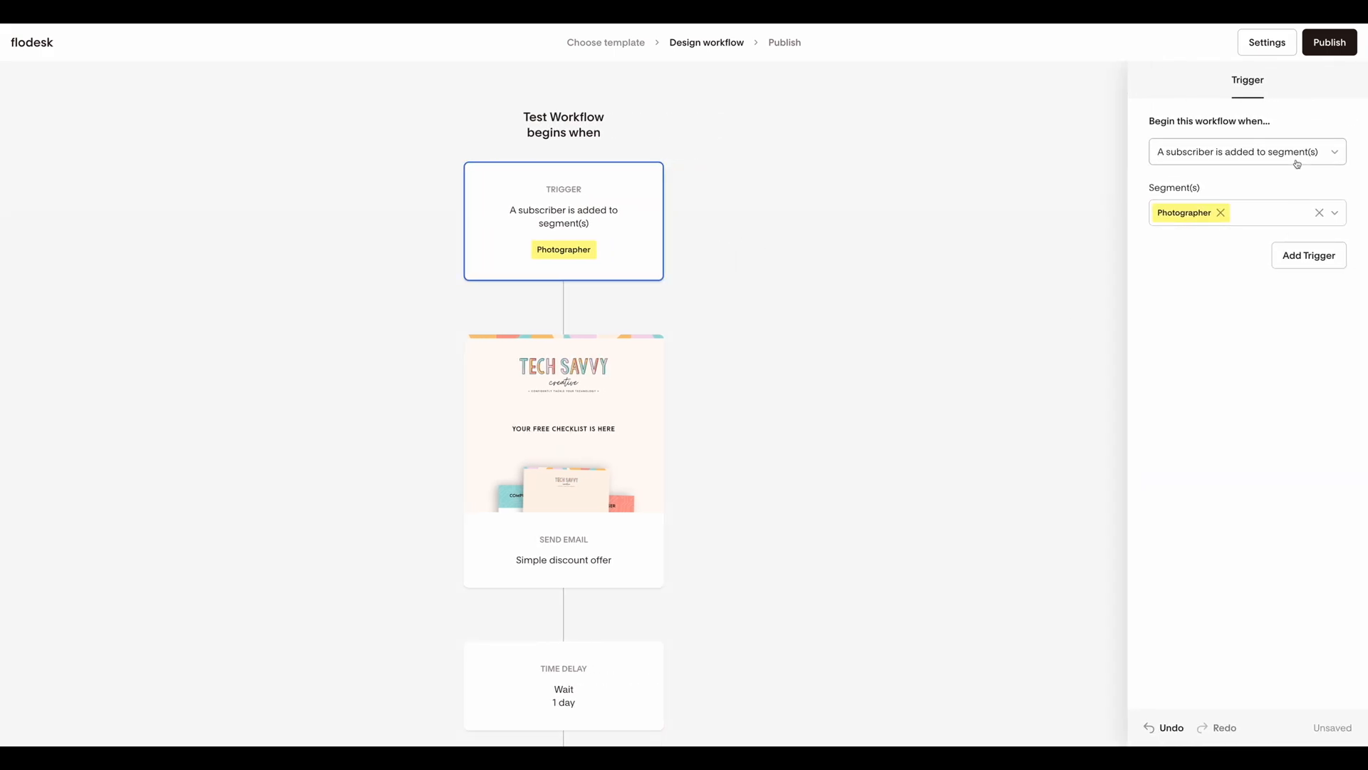
pyautogui.click(1245, 151)
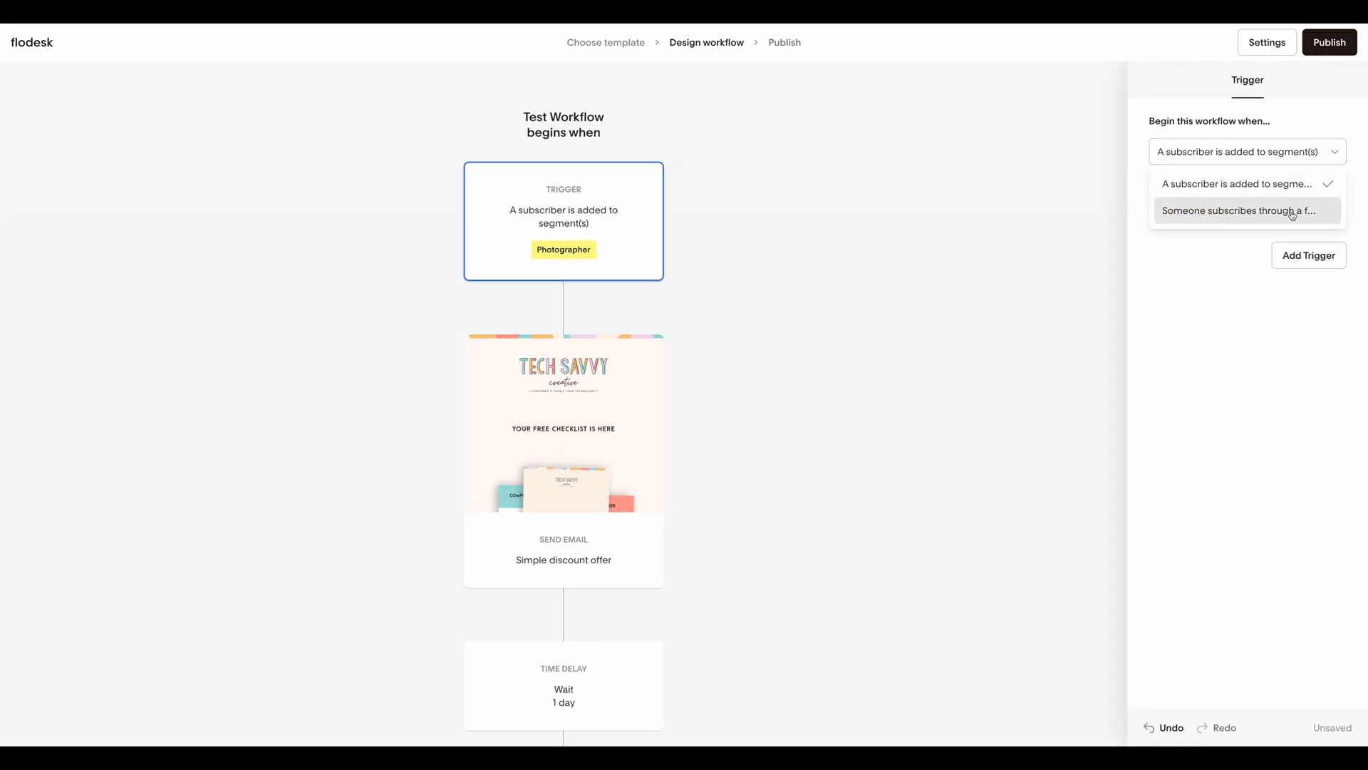
pyautogui.click(1239, 211)
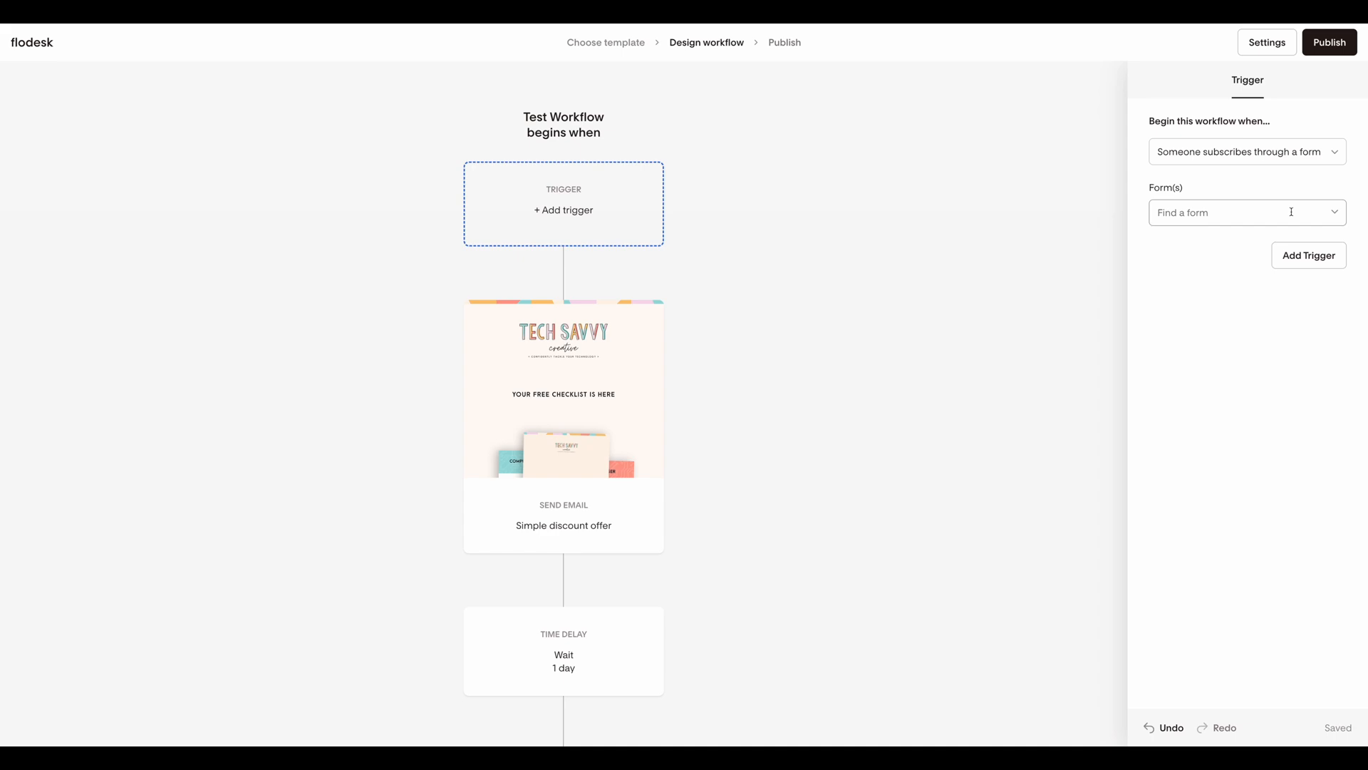
pyautogui.click(1245, 212)
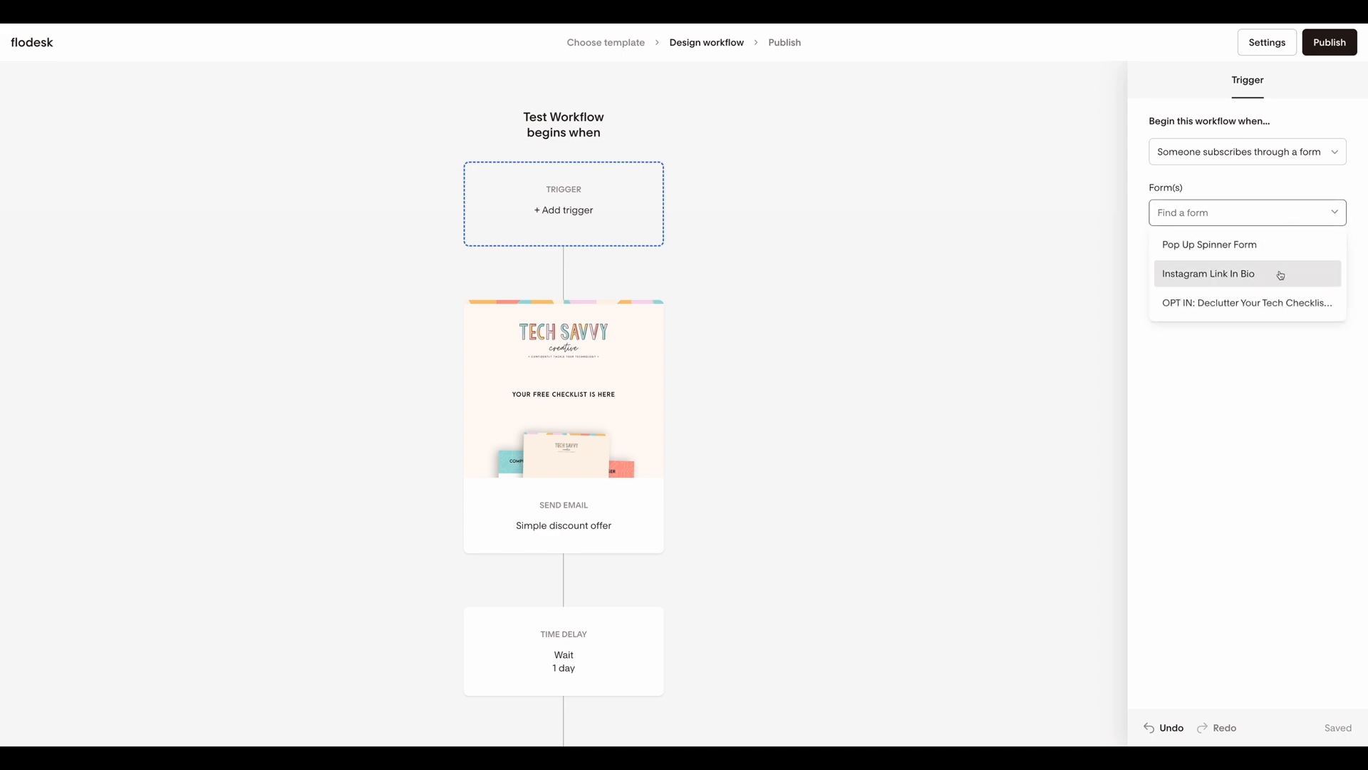
pyautogui.click(1209, 273)
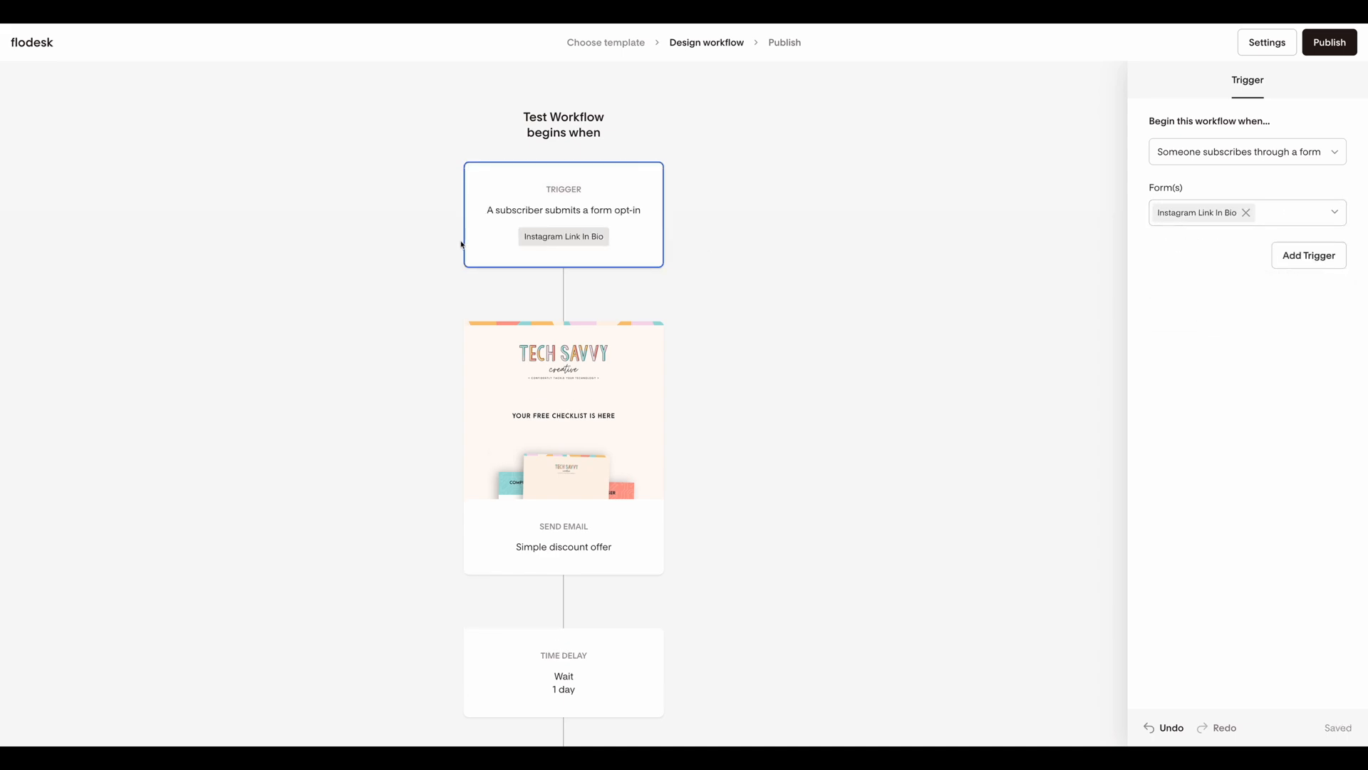
pyautogui.moveTo(693, 275)
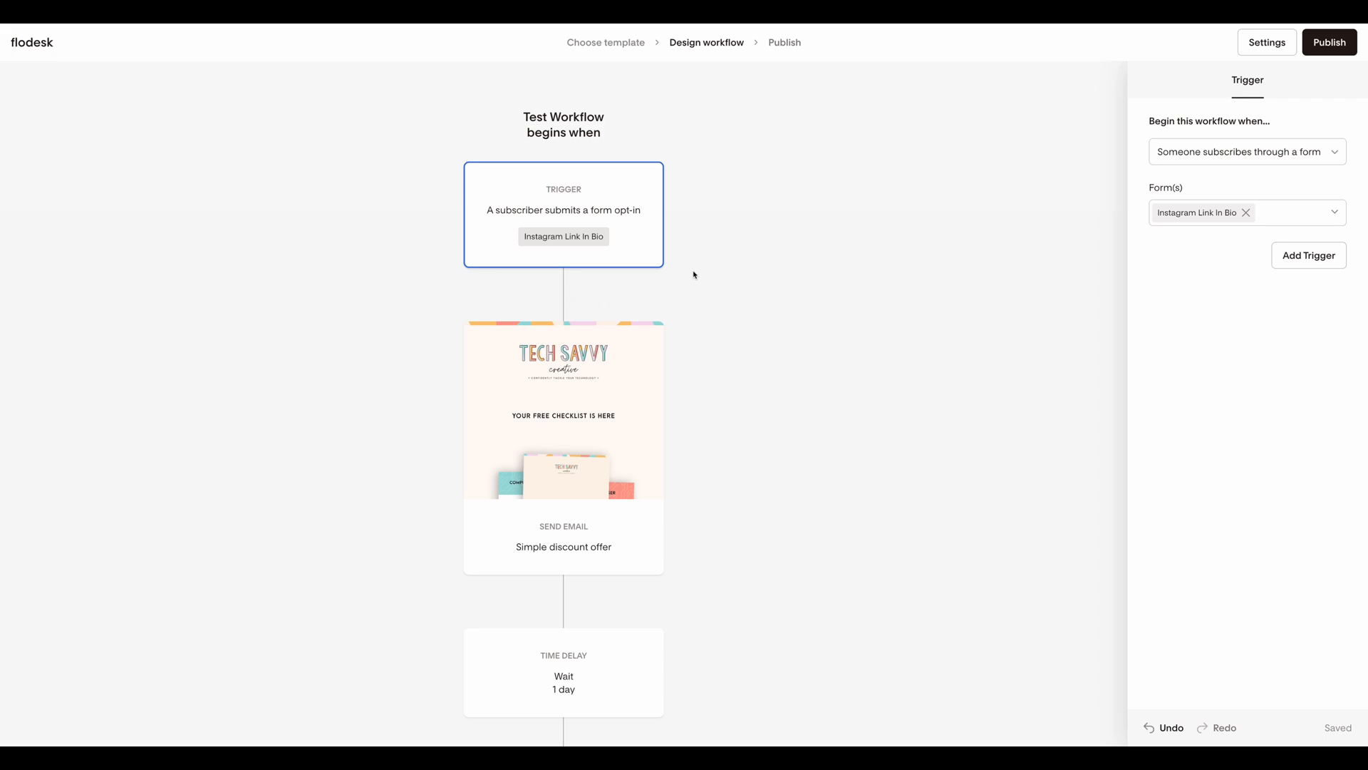
pyautogui.moveTo(693, 301)
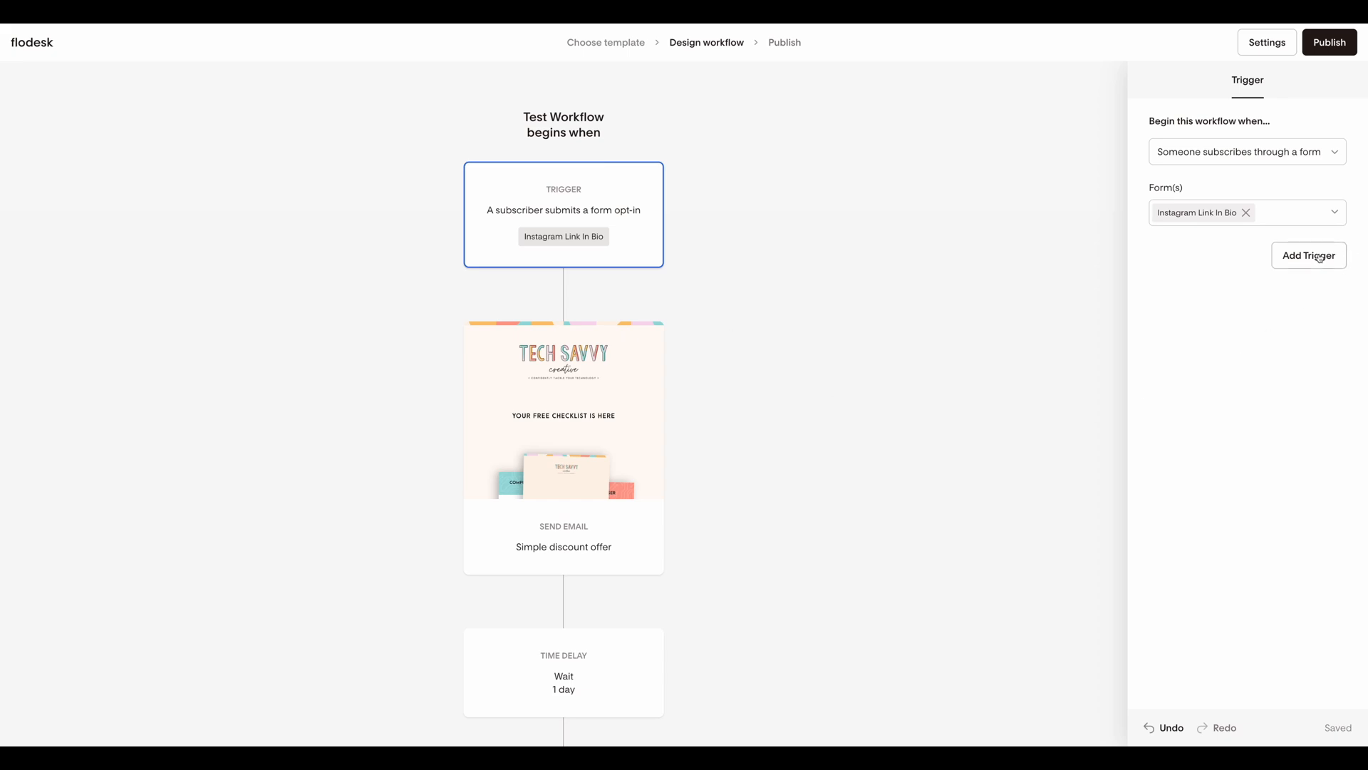
# - Add a second trigger for someone joining the Photographer segment
pyautogui.click(1309, 255)
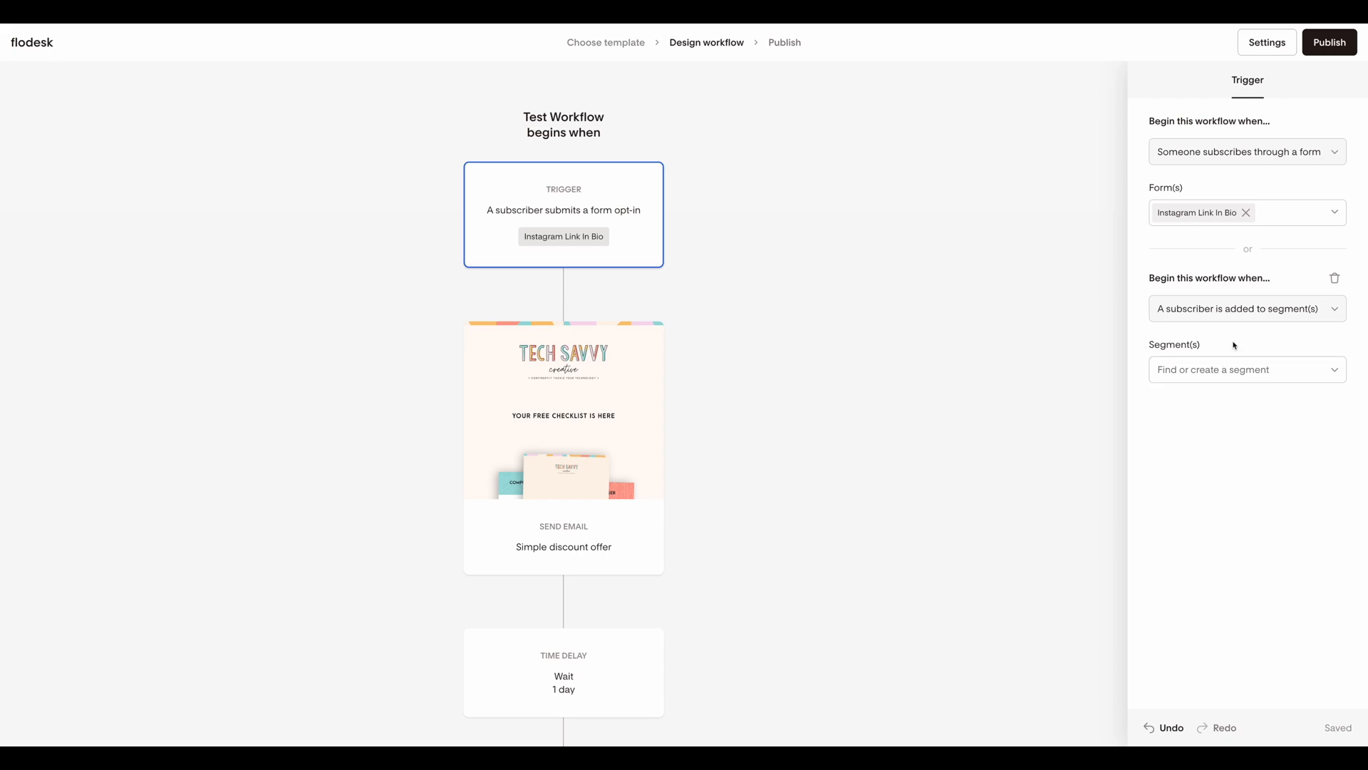
pyautogui.moveTo(1323, 249)
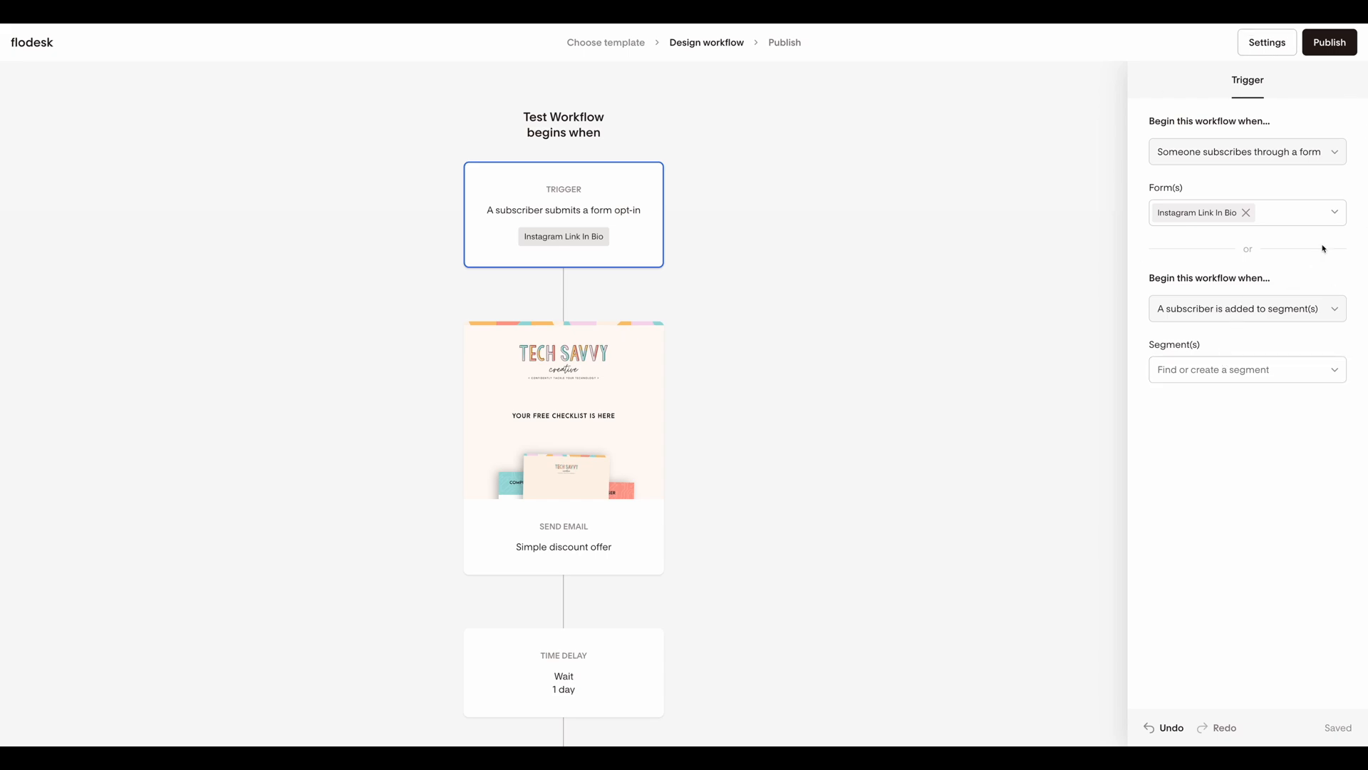
pyautogui.click(1247, 369)
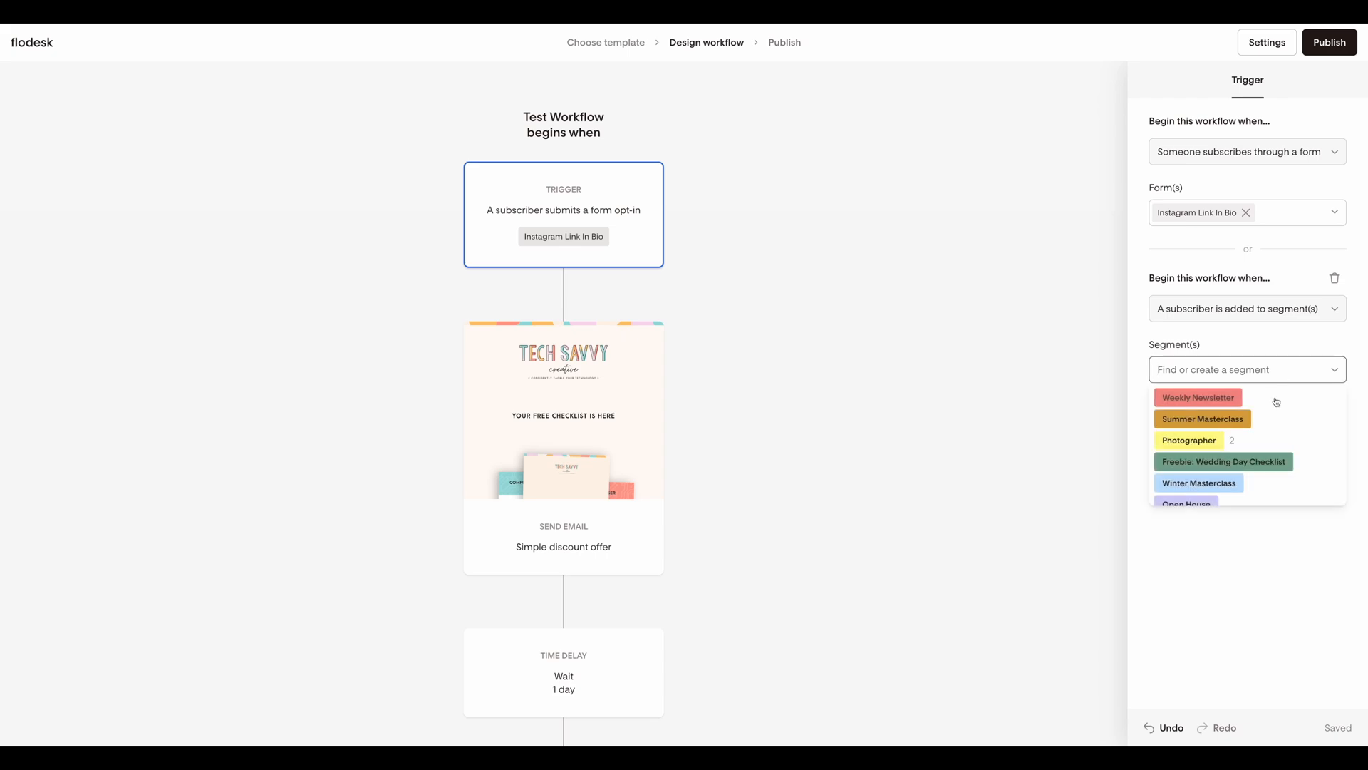
pyautogui.click(1189, 440)
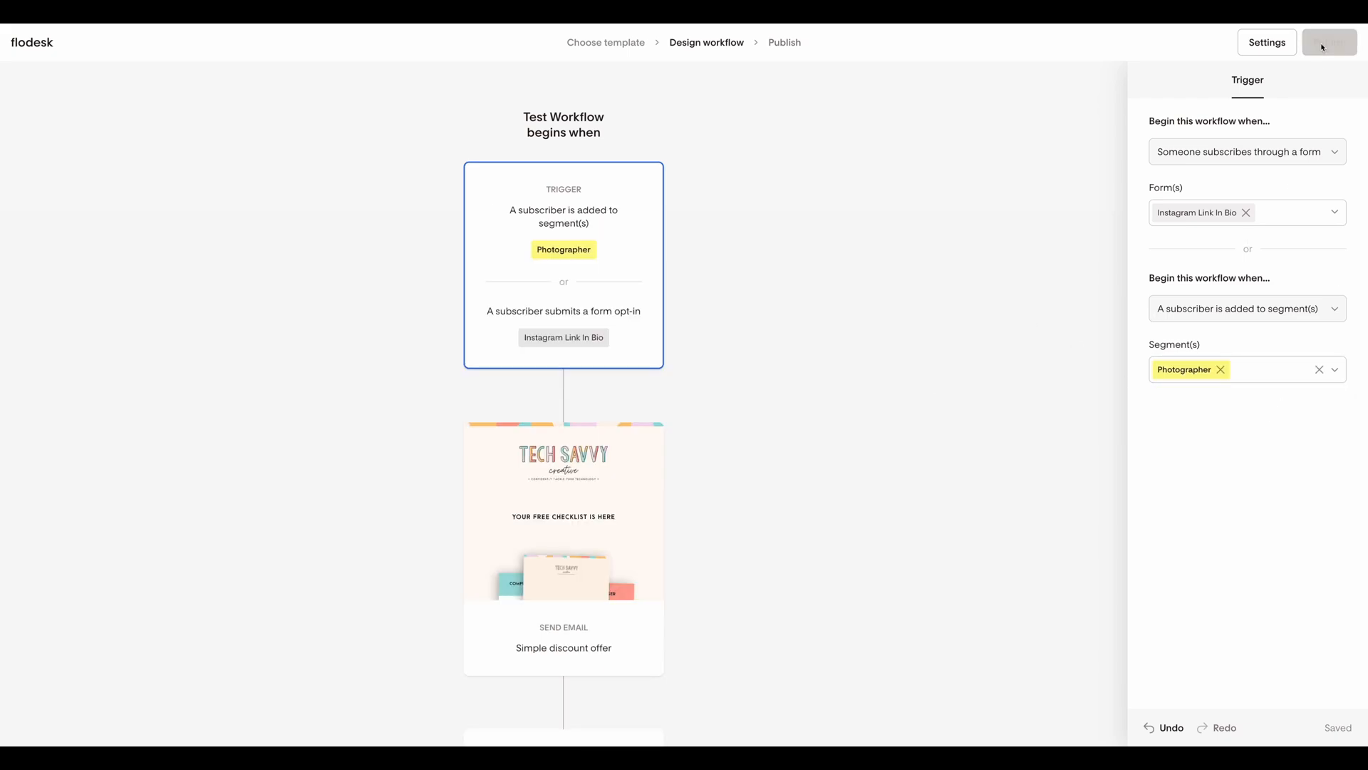
# - Republish Test Workflow and confirm taking it live now
pyautogui.click(1328, 42)
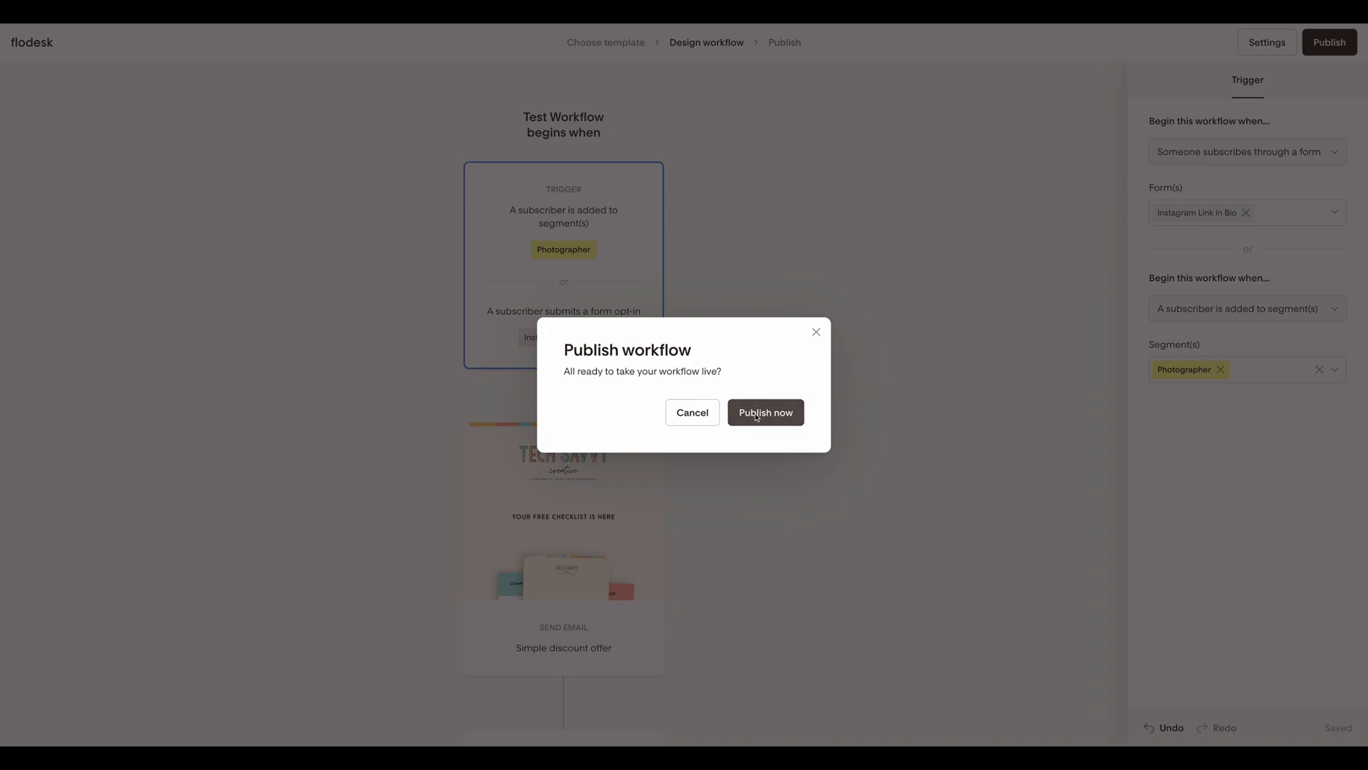
pyautogui.click(765, 412)
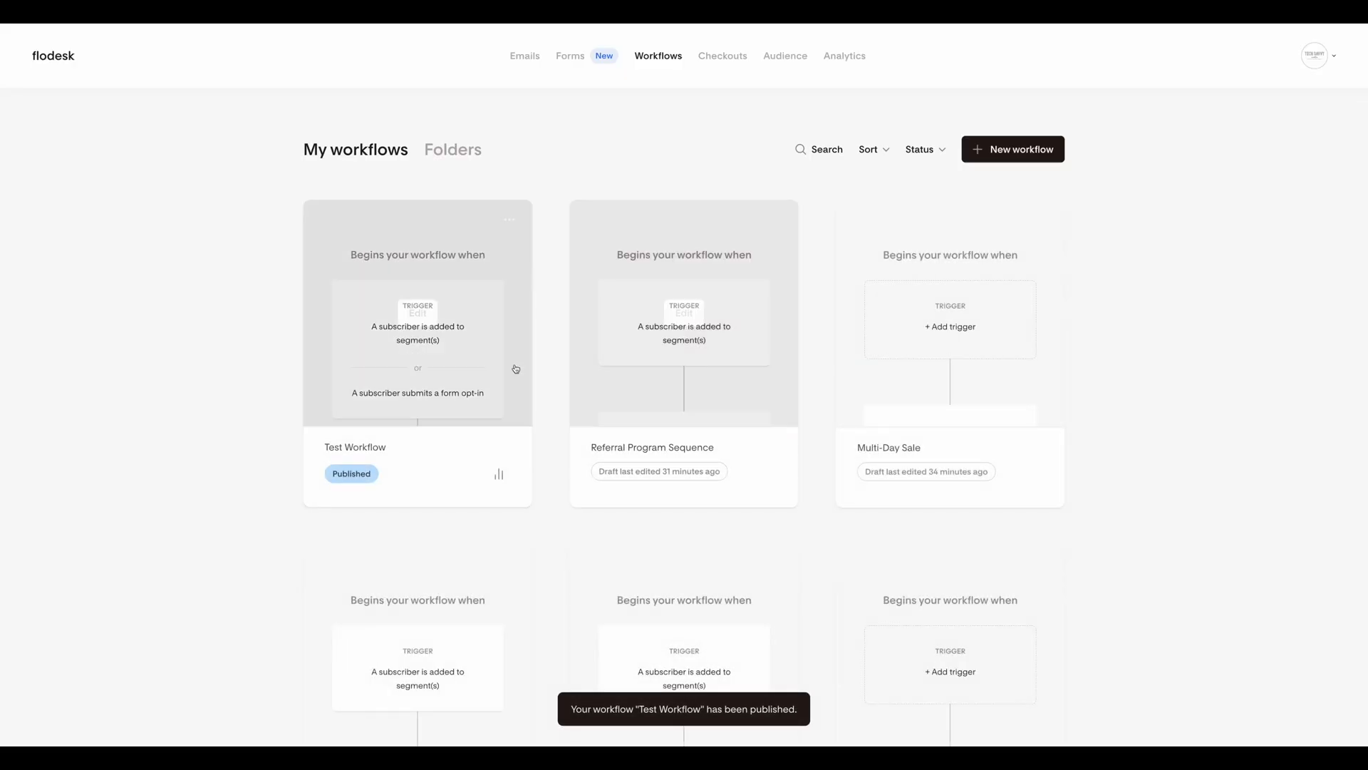